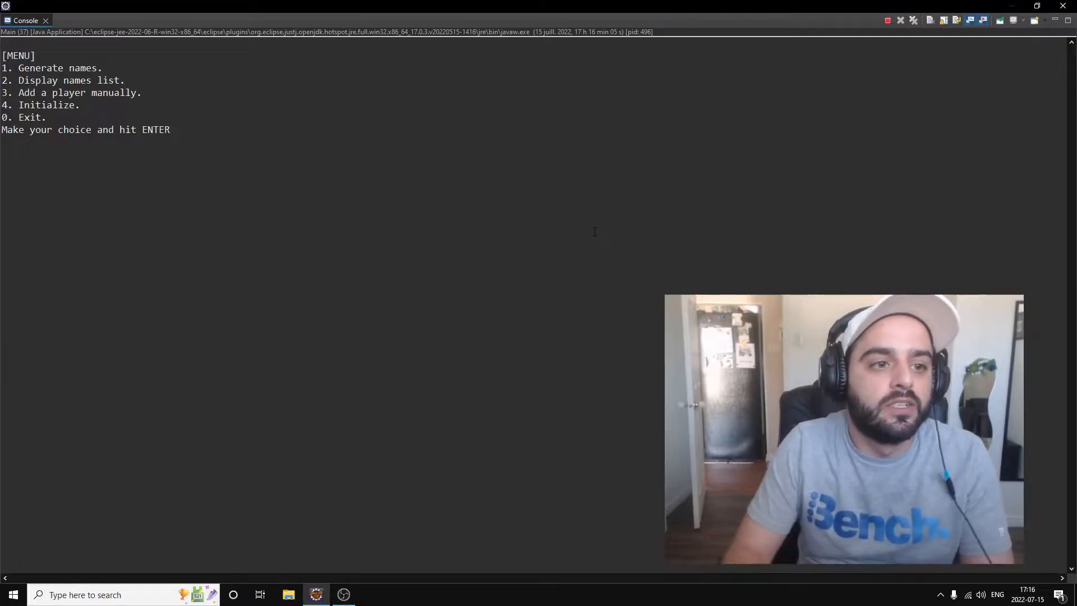
Choose menu option 1 to generate names, entering the length values at the prompt
type("1")
type("4")
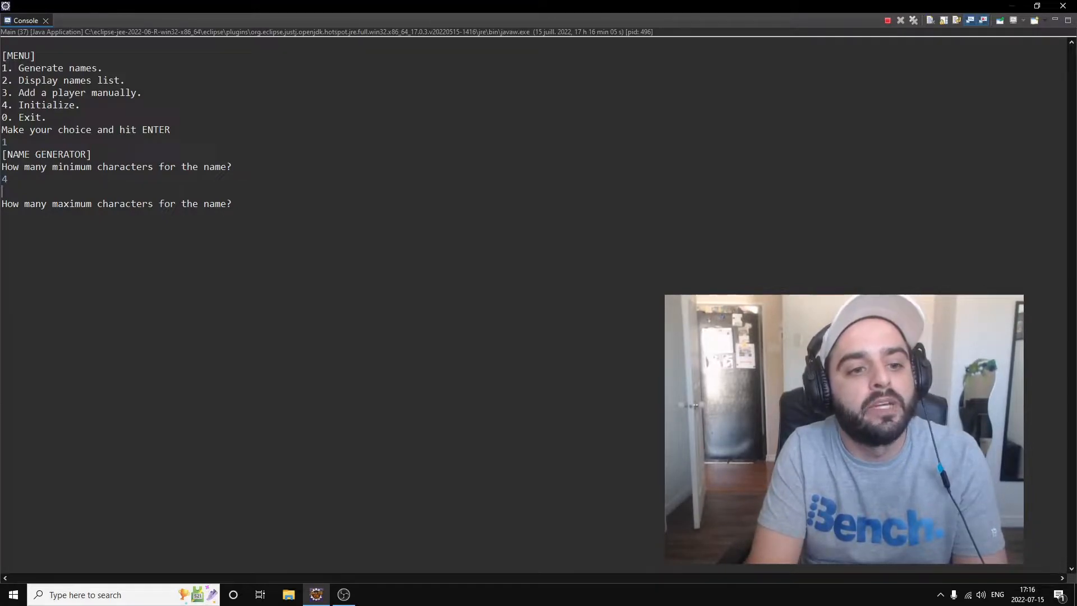
type("2")
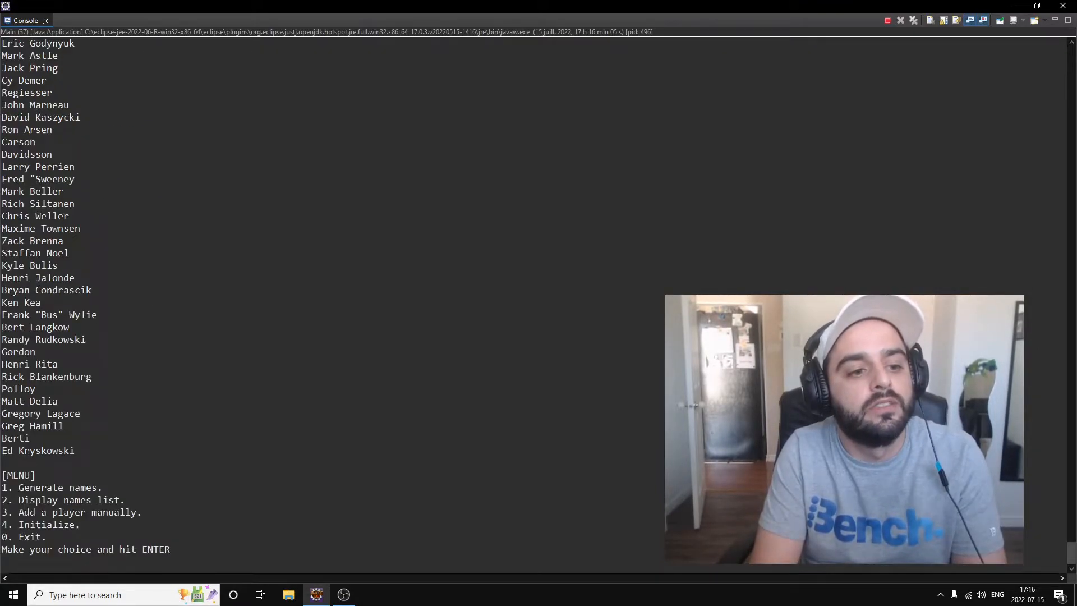
scroll("up", 3)
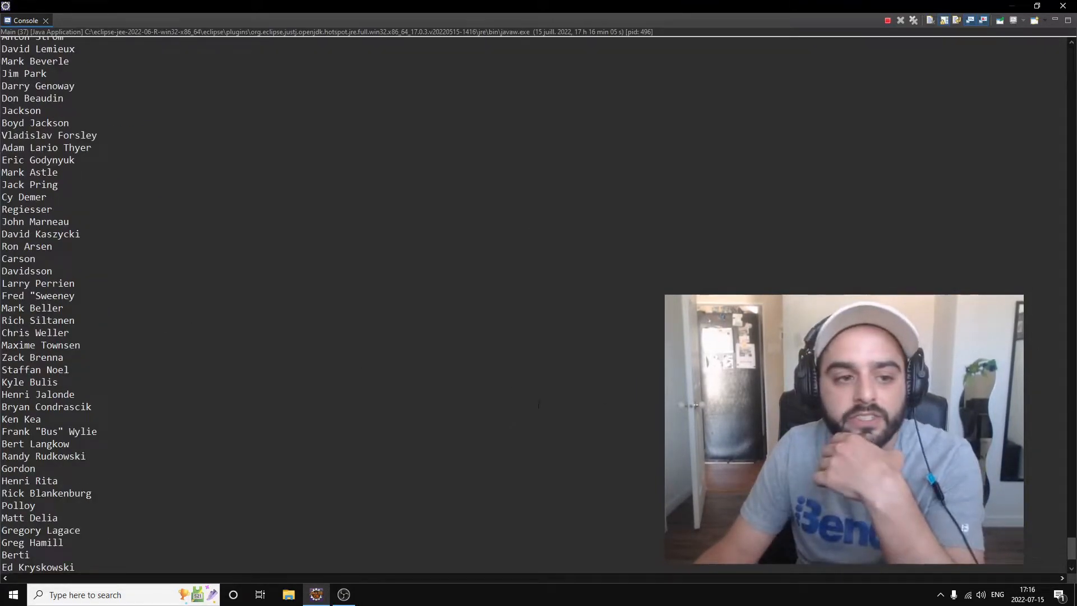
scroll("down", 3)
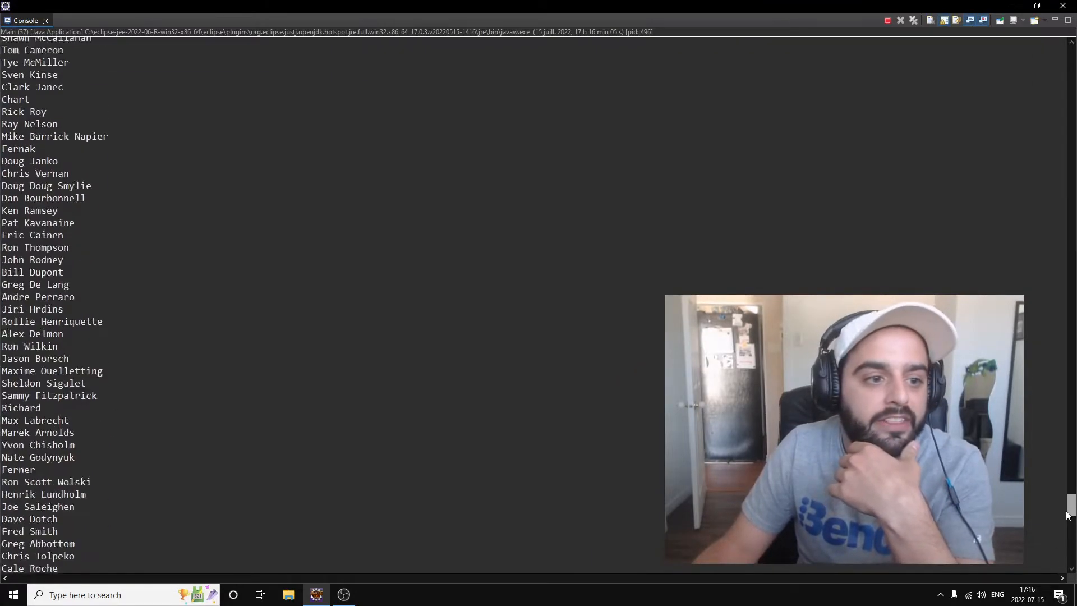
scroll("down", 3)
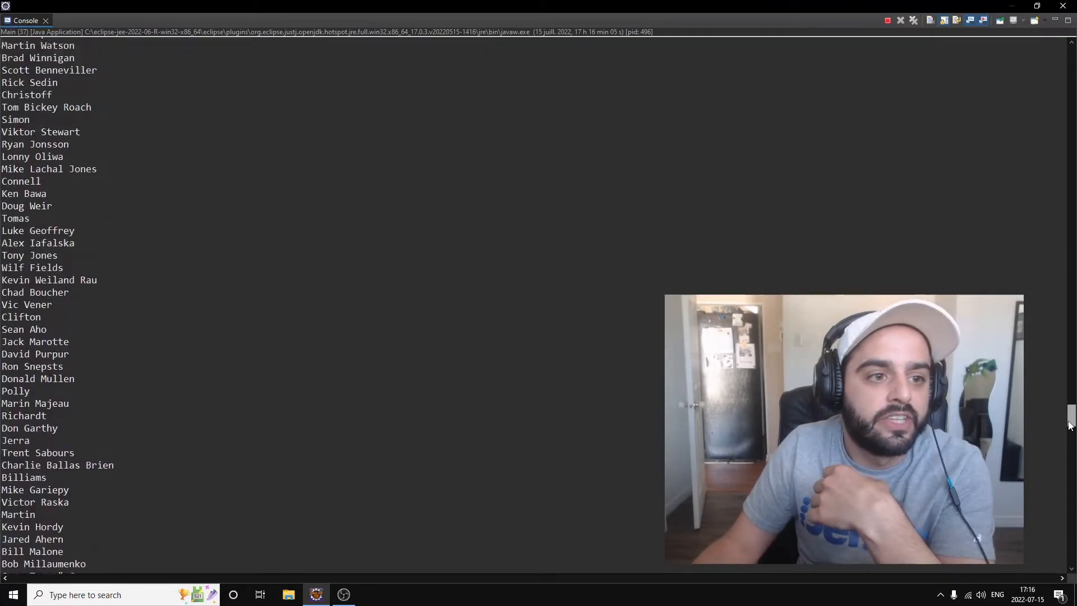
scroll("down", 3)
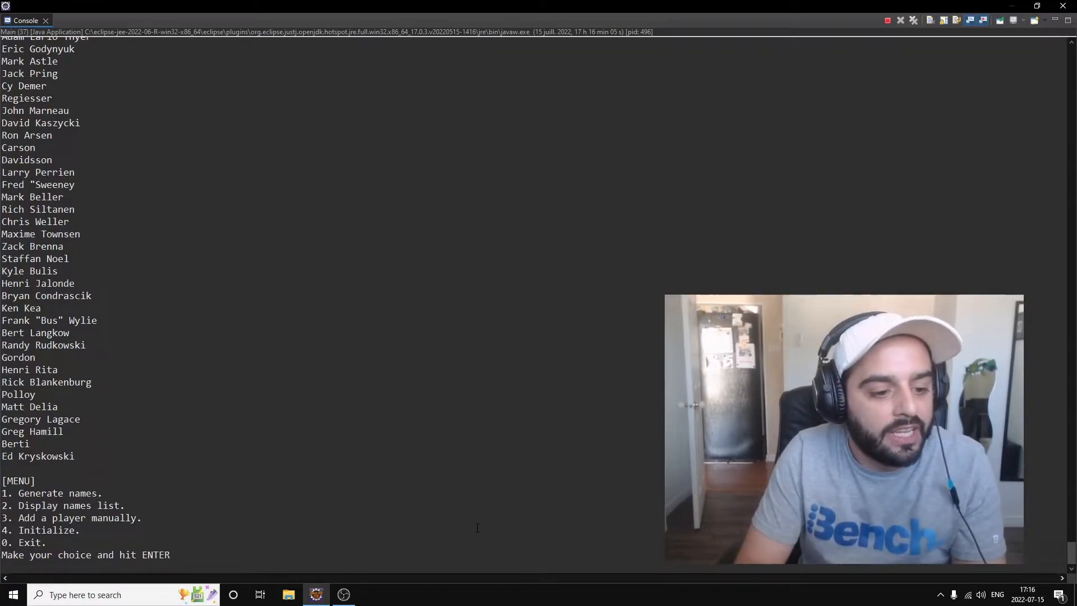
Enter menu option 4 to reinitialize the names list to its alphabetical roster
type("4")
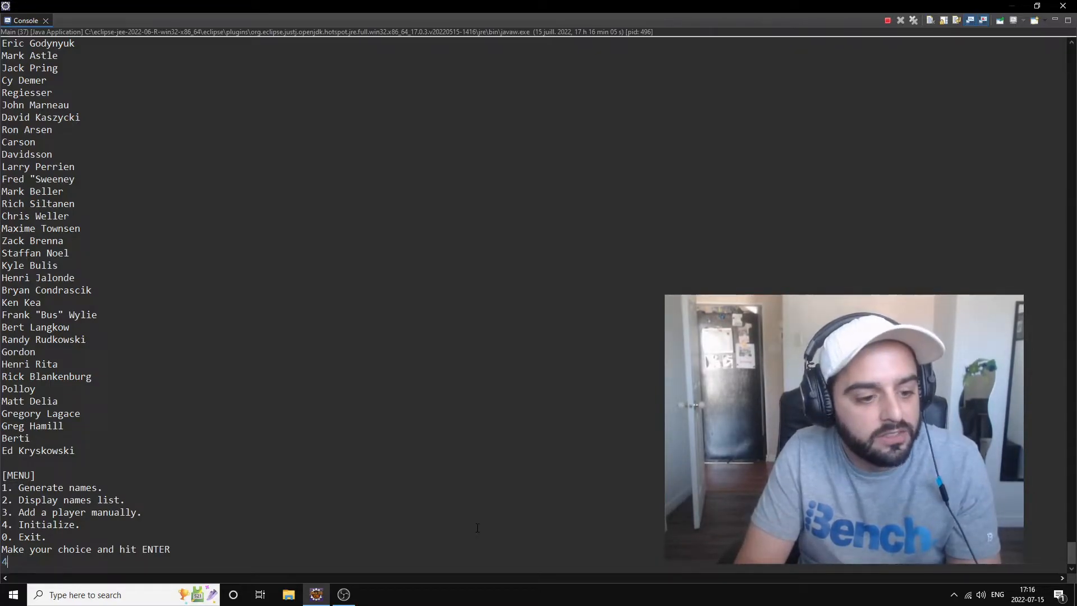
key("Return")
type("3")
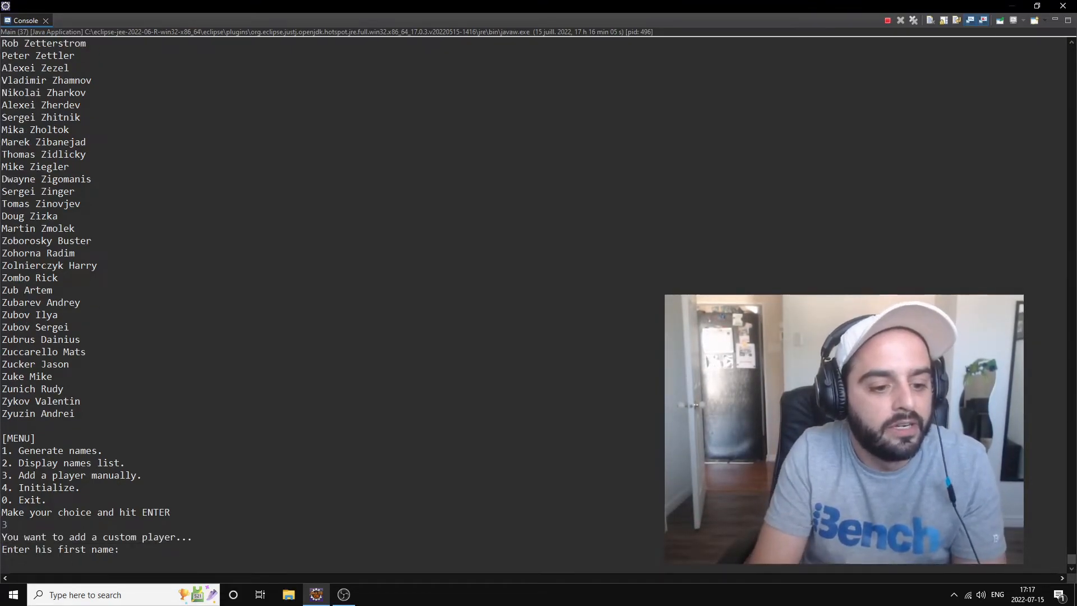
type("Simon")
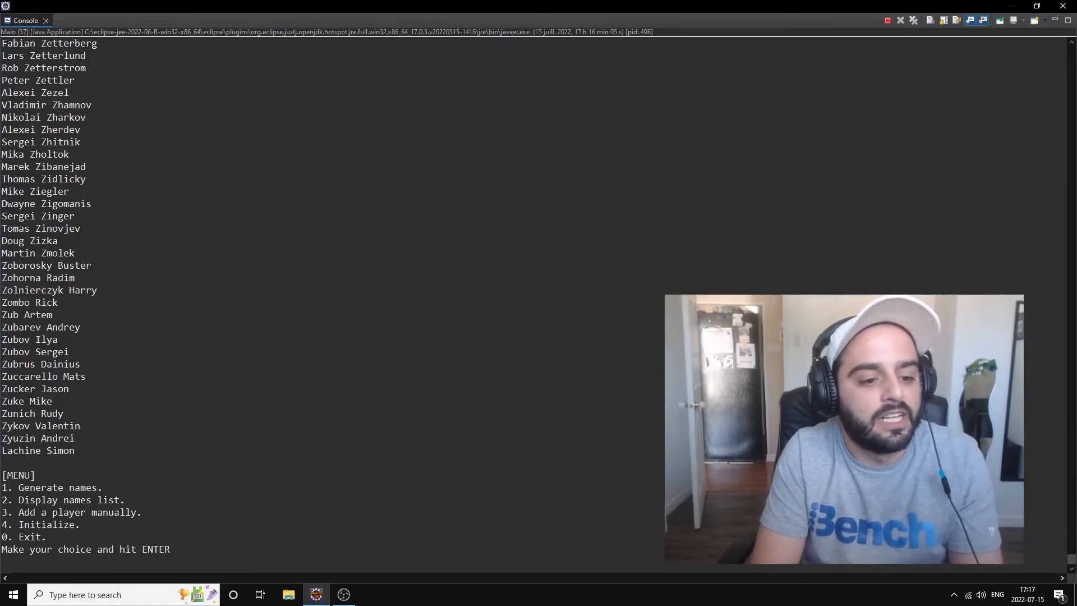
type("0")
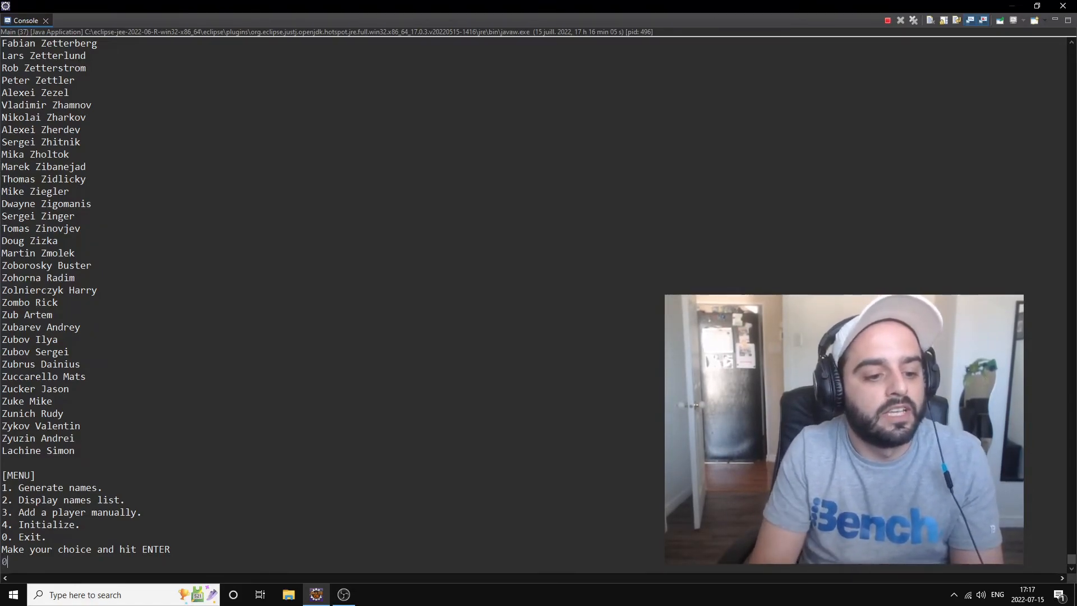